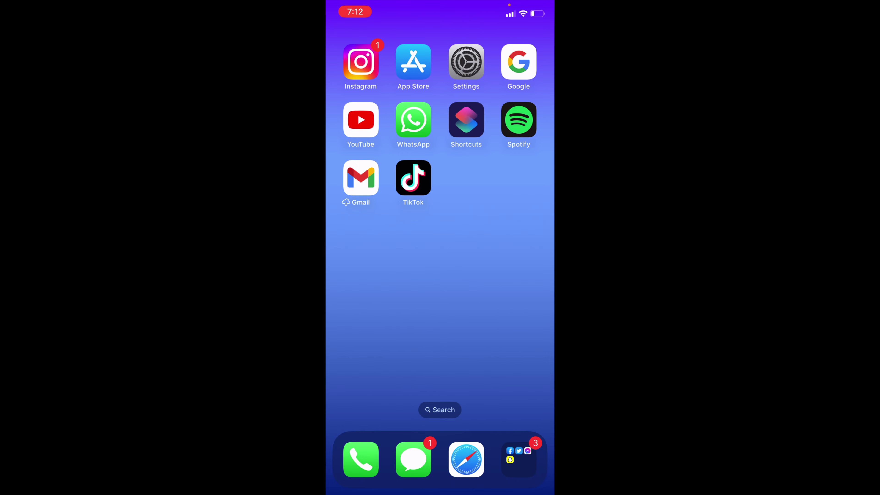
Launch Facebook from the Social Media folder in the dock
{"action": "left_click", "coordinate": [517, 460]}
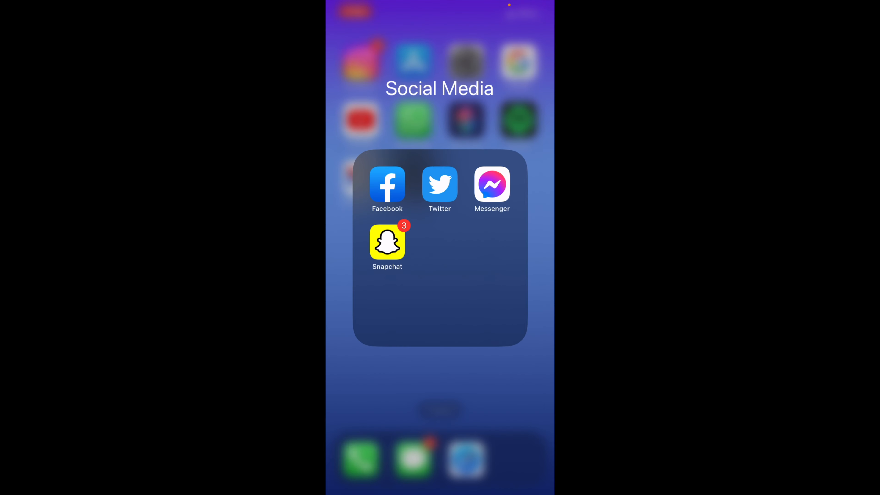
{"action": "left_click", "coordinate": [386, 185]}
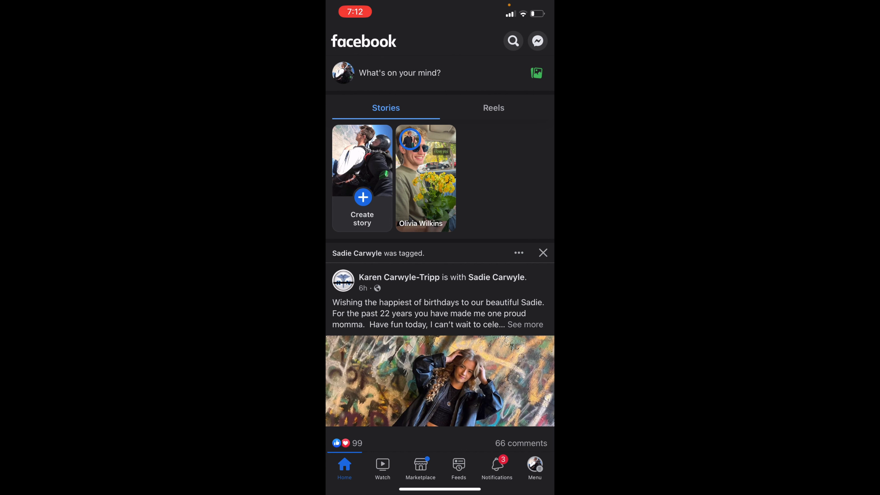
Reach the Settings page via Menu and Settings & privacy
{"action": "left_click", "coordinate": [533, 466]}
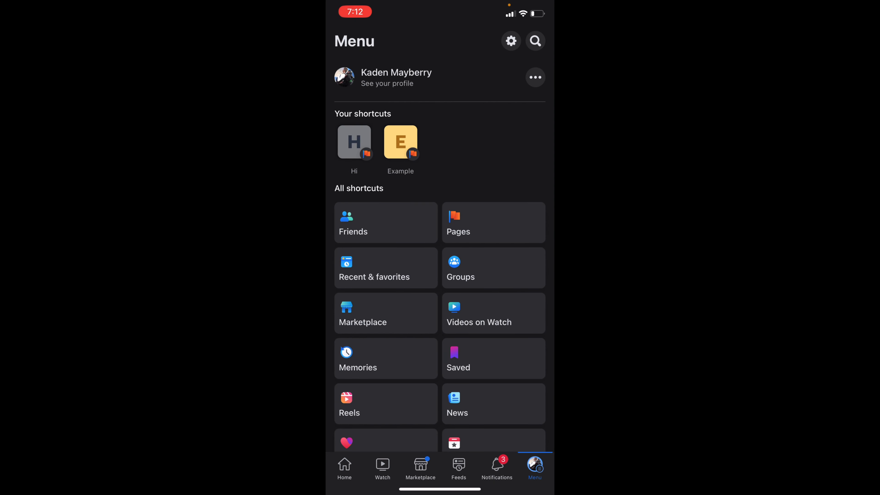
{"action": "scroll", "scroll_direction": "down", "scroll_amount": 3}
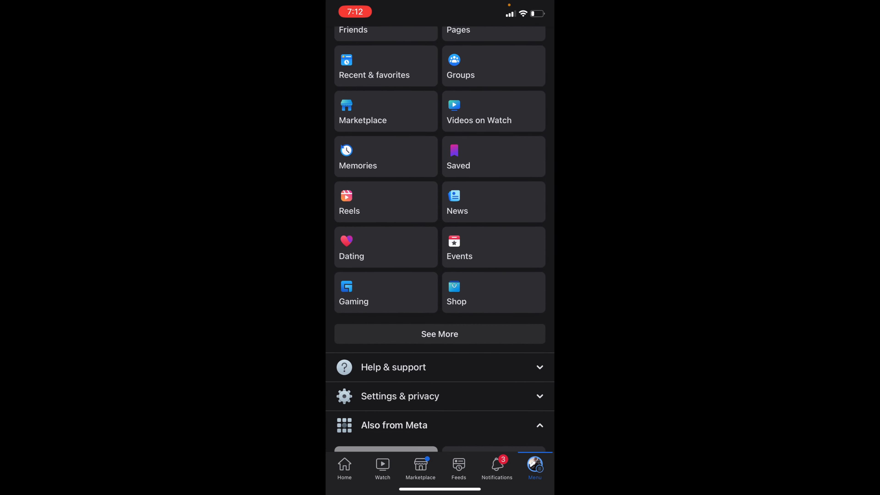
{"action": "left_click", "coordinate": [400, 396]}
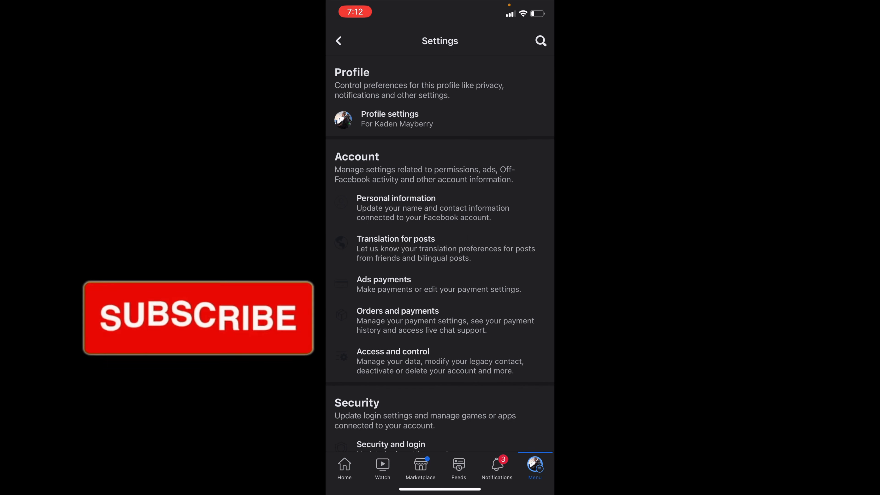
Go to the Videos and Photos settings under Preferences, showing Never Autoplay Videos selected
{"action": "left_click", "coordinate": [539, 41]}
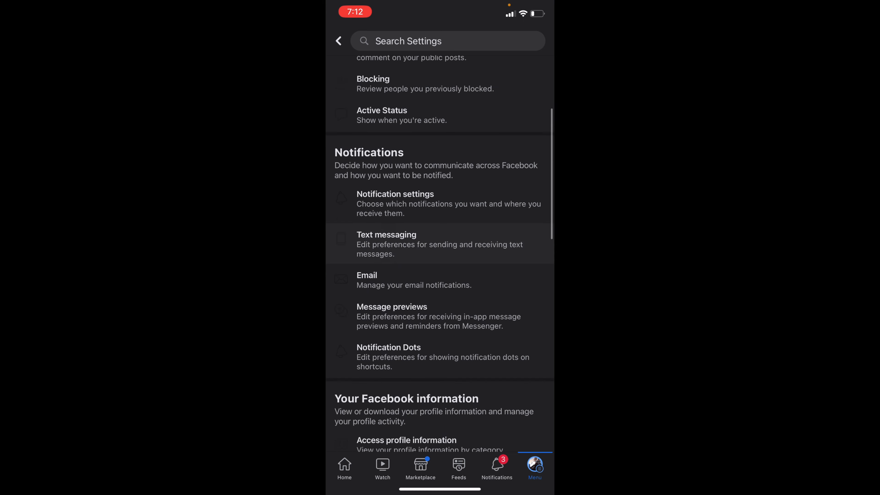
{"action": "scroll", "scroll_direction": "down", "scroll_amount": 3}
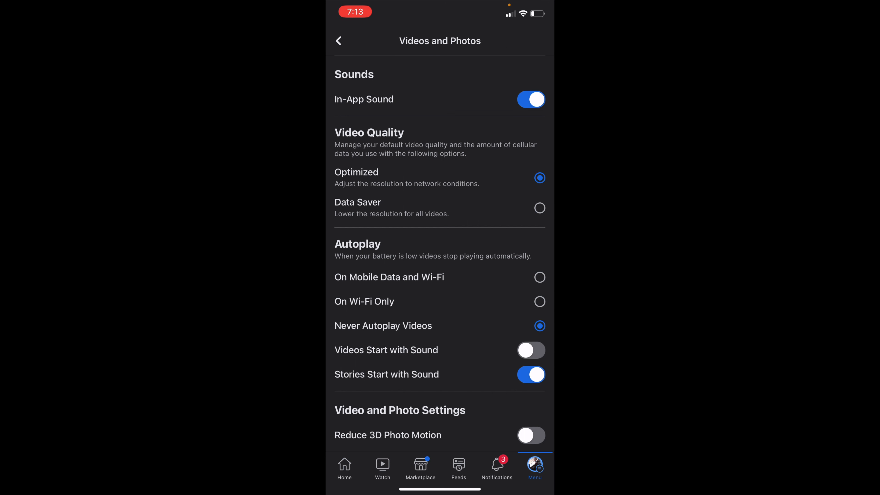
Set Autoplay to On Mobile Data and Wi-Fi, then return to the home screen
{"action": "left_click", "coordinate": [539, 276]}
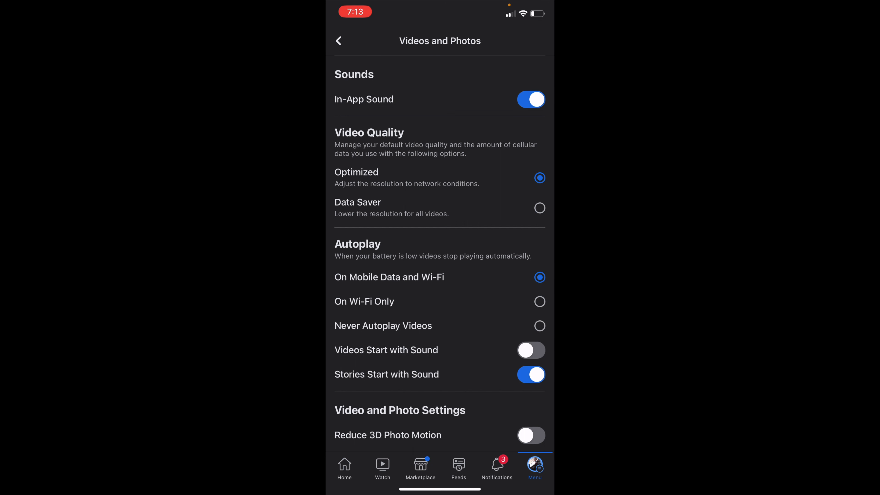
{"action": "key", "text": "home"}
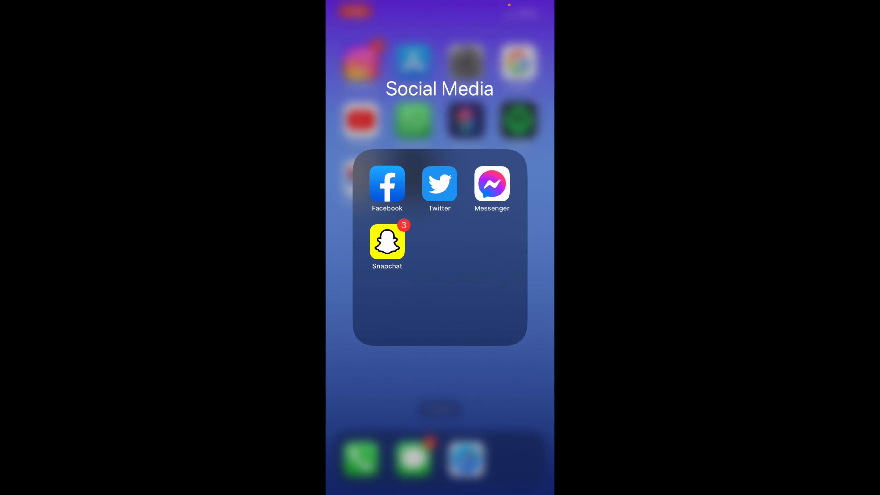